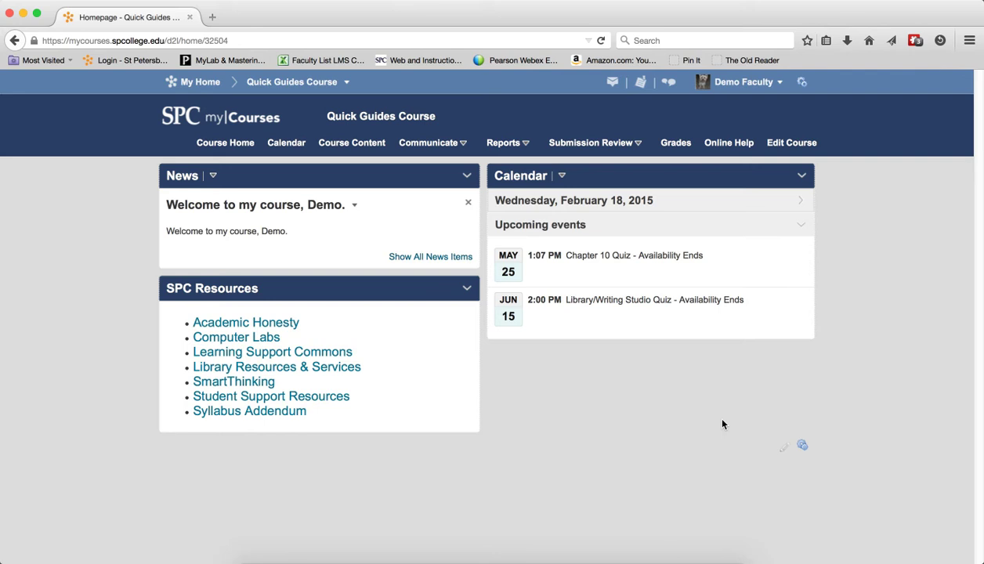
pyautogui.moveTo(442, 163)
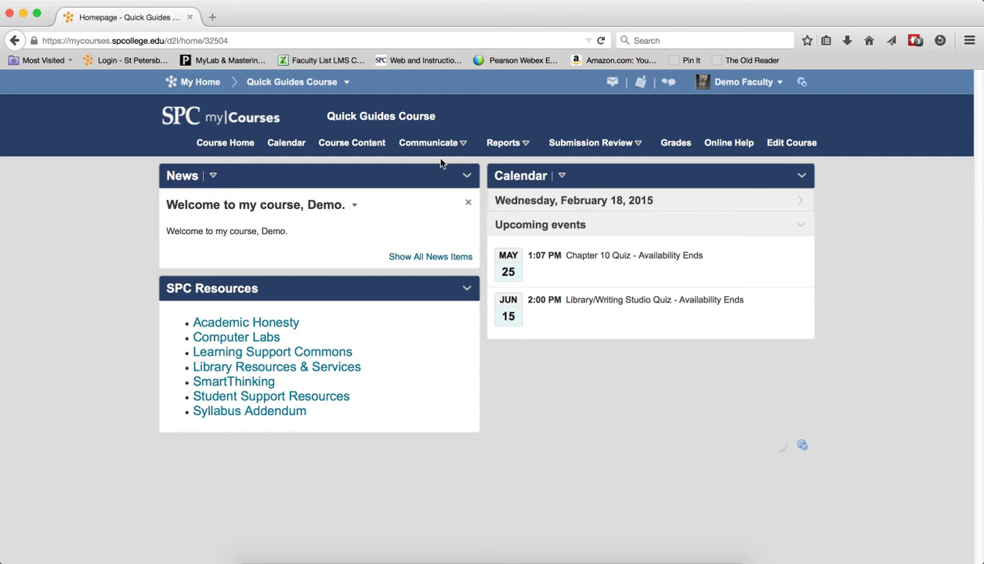
# Go to the course's Manage Groups page via Communicate > Groups
pyautogui.click(428, 142)
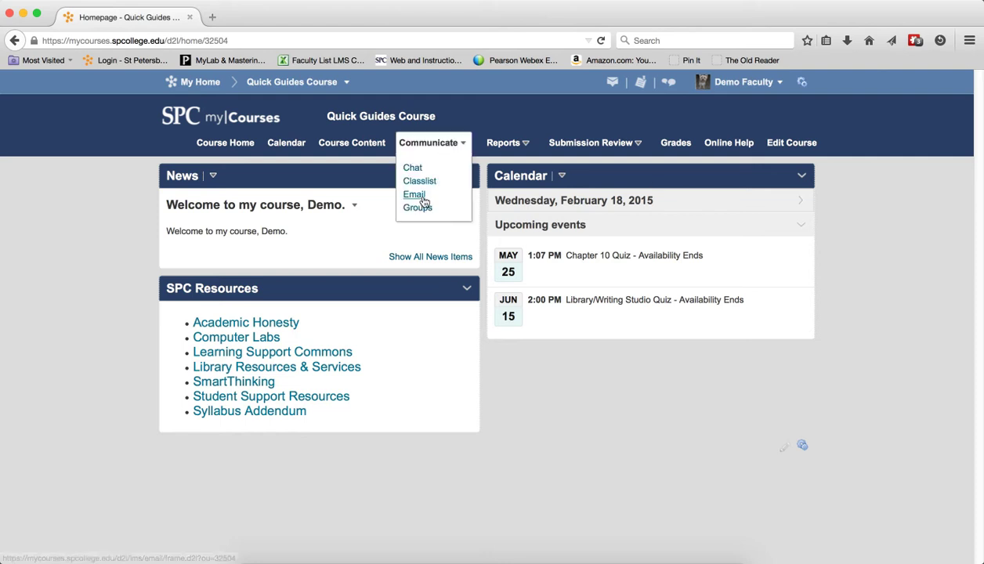
pyautogui.click(417, 206)
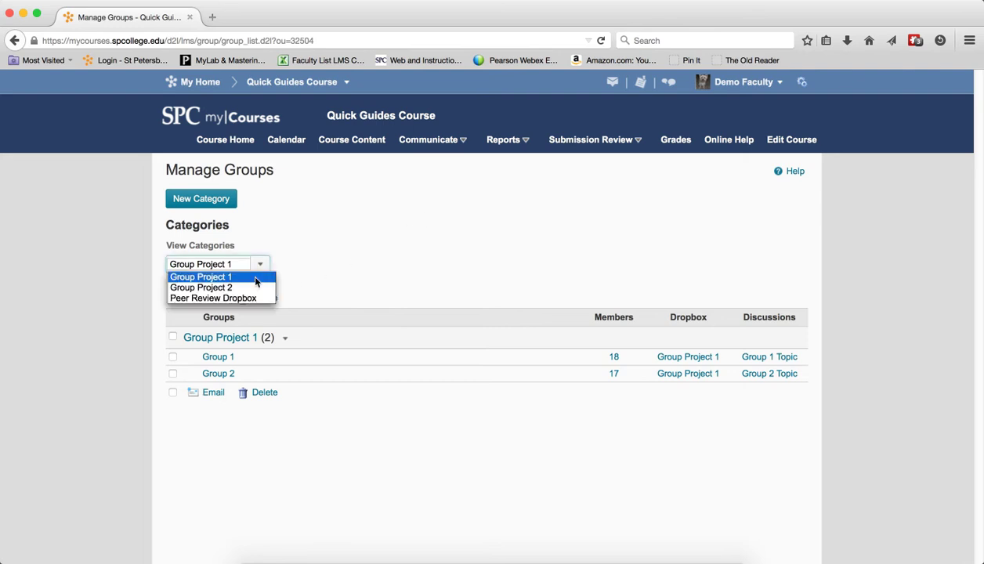
pyautogui.moveTo(221, 288)
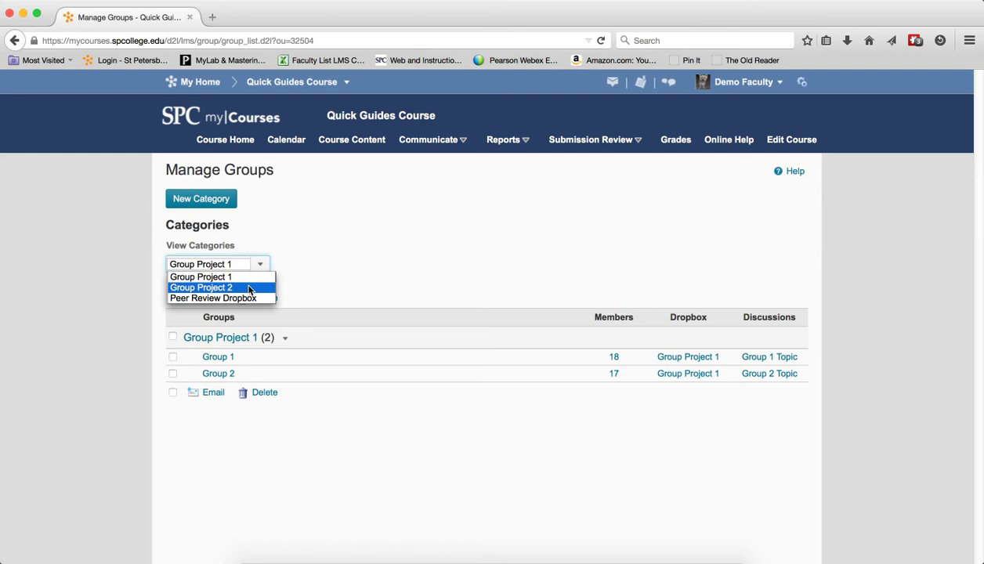
# Switch the View Categories selector to Group Project 2, listing Groups 1-3
pyautogui.click(200, 287)
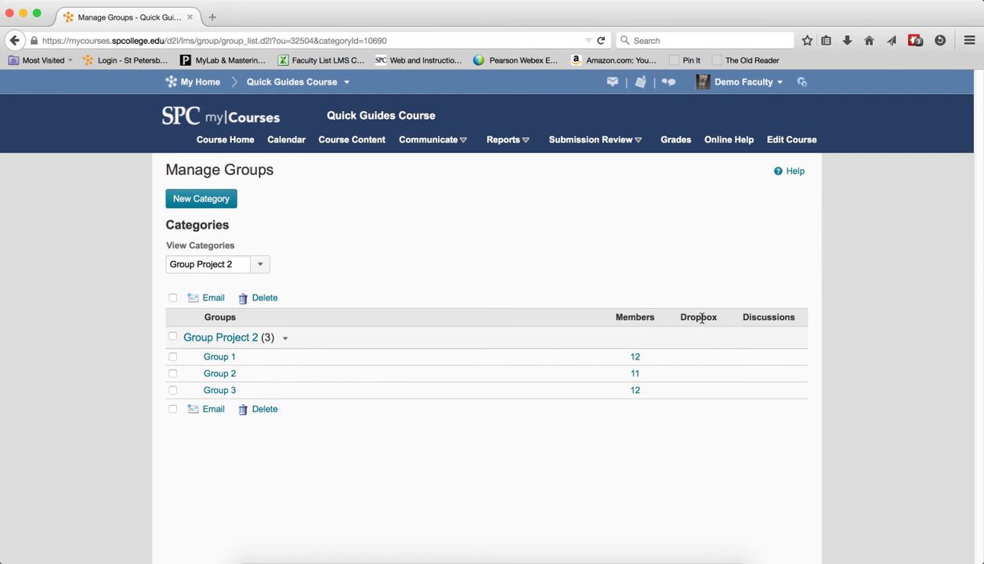
pyautogui.moveTo(704, 352)
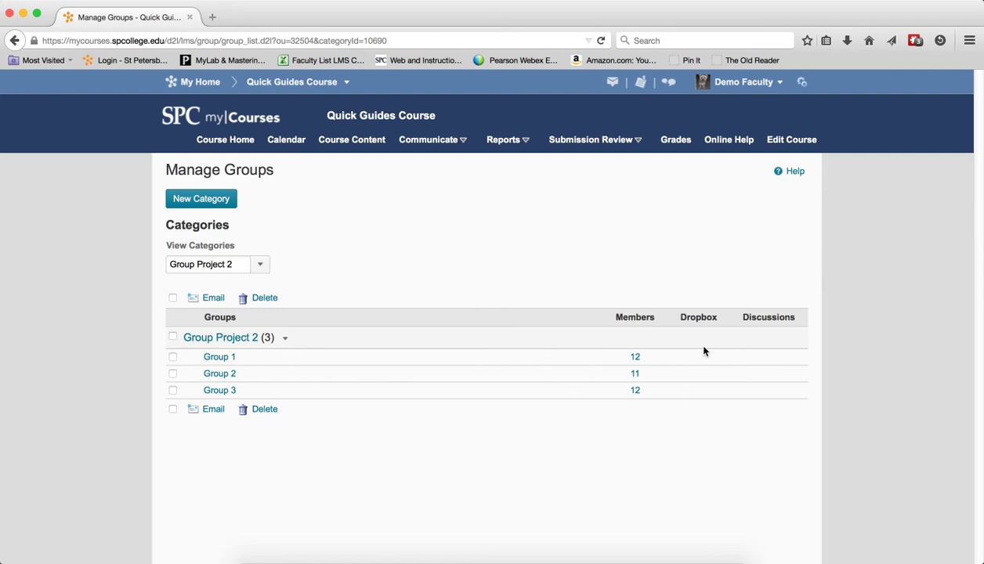
pyautogui.moveTo(700, 369)
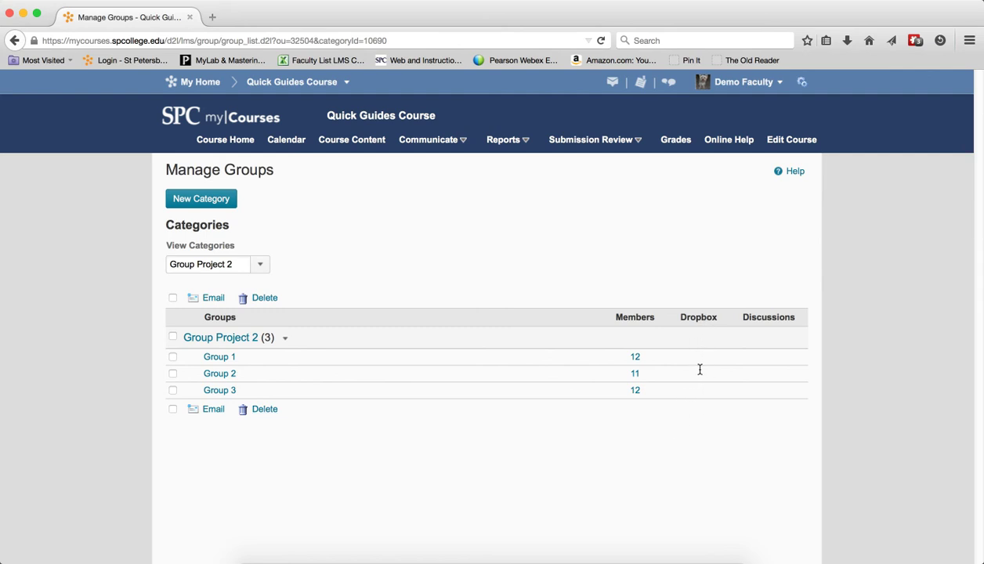
pyautogui.moveTo(700, 406)
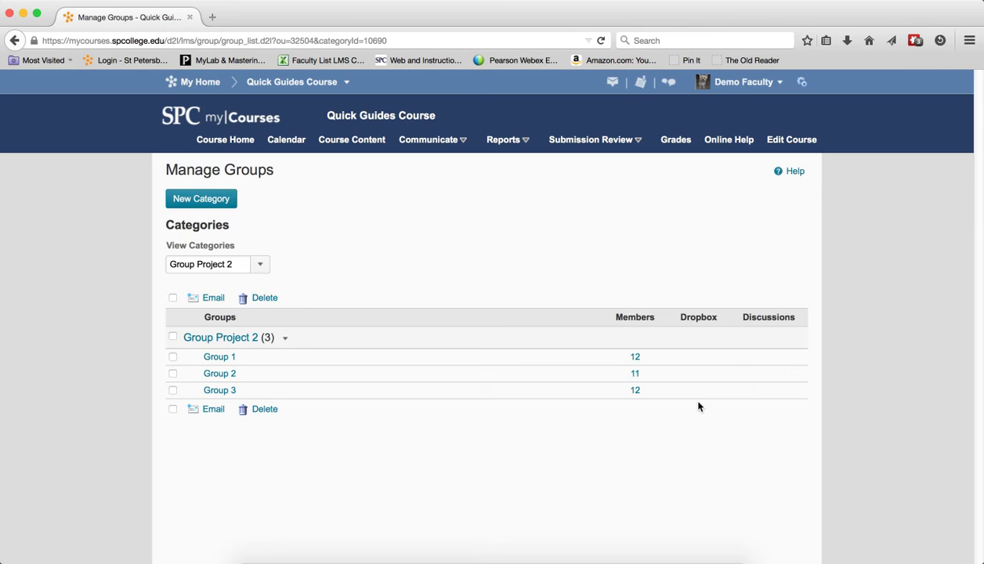
pyautogui.moveTo(298, 349)
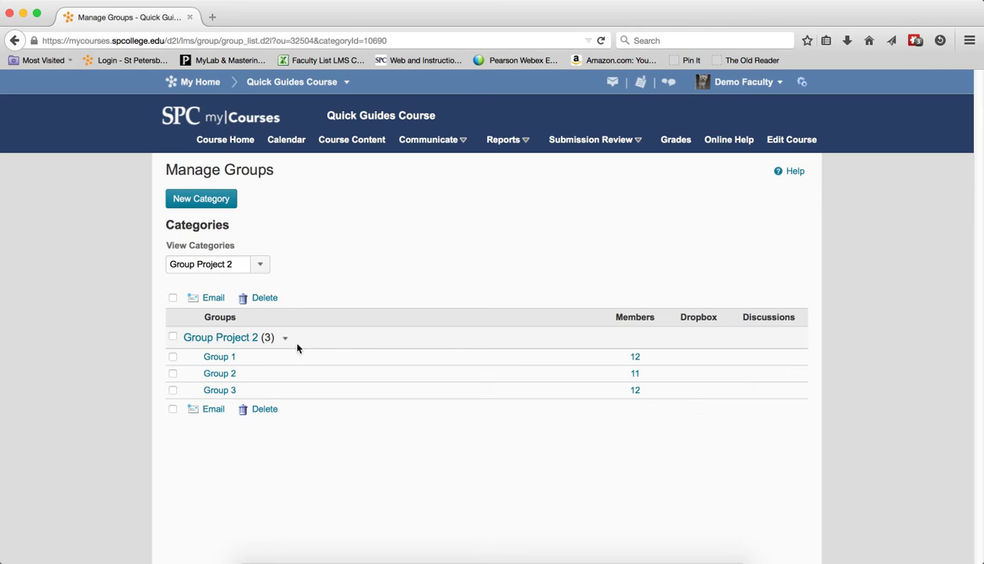
# Edit the Group Project 2 category to enable Set up dropbox folders and save it
pyautogui.click(284, 338)
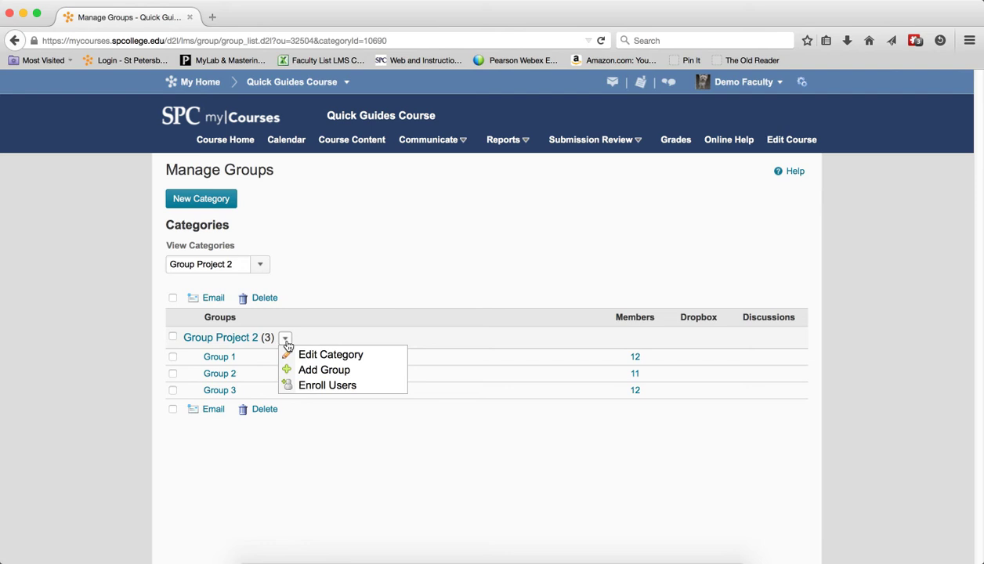
pyautogui.moveTo(330, 354)
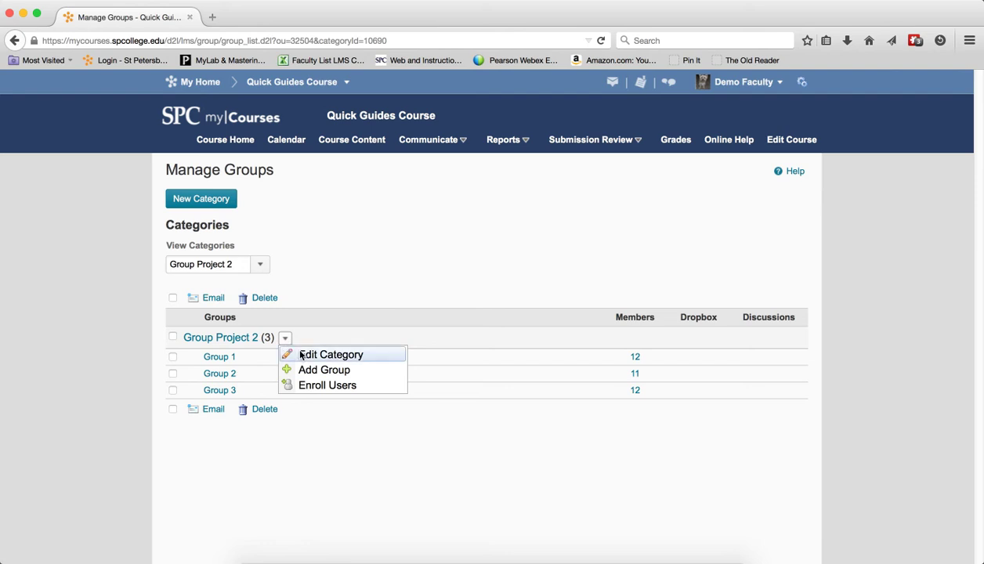
pyautogui.click(331, 355)
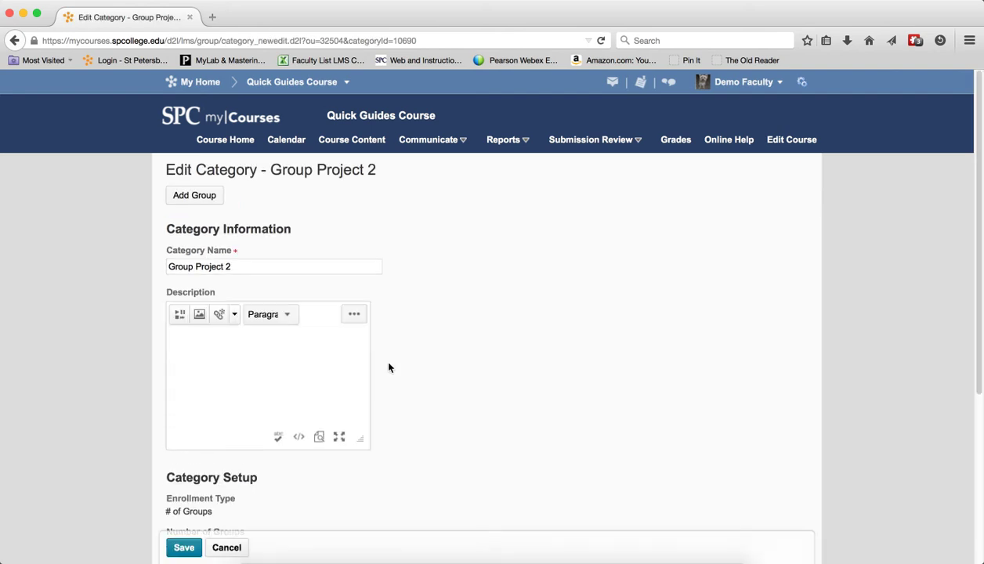
pyautogui.scroll(-3)
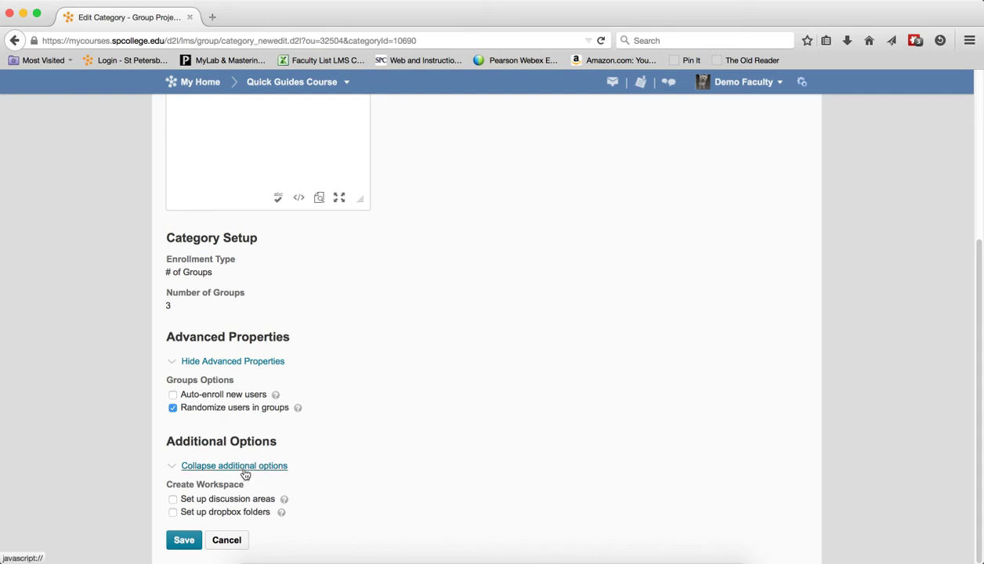
pyautogui.click(173, 512)
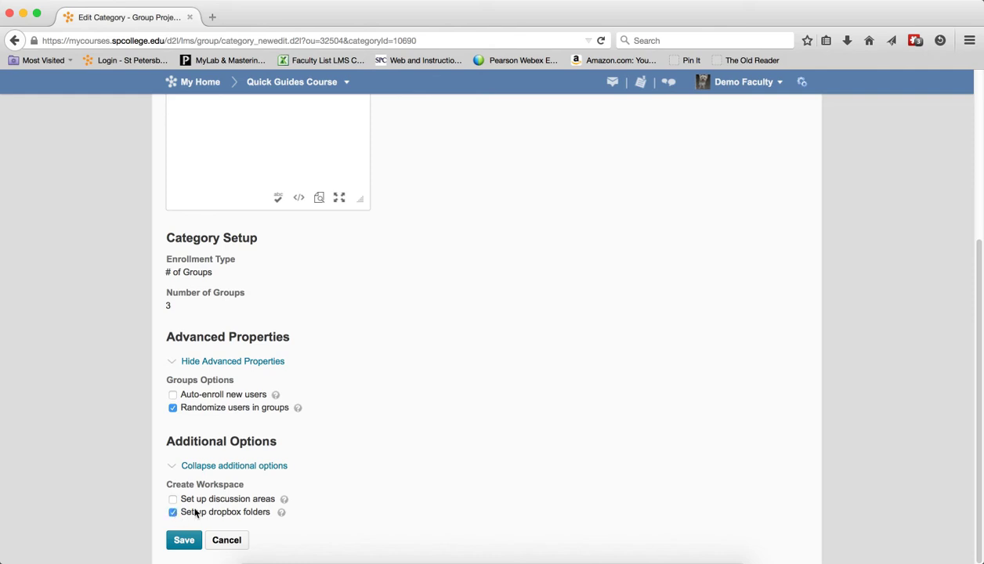
pyautogui.moveTo(239, 541)
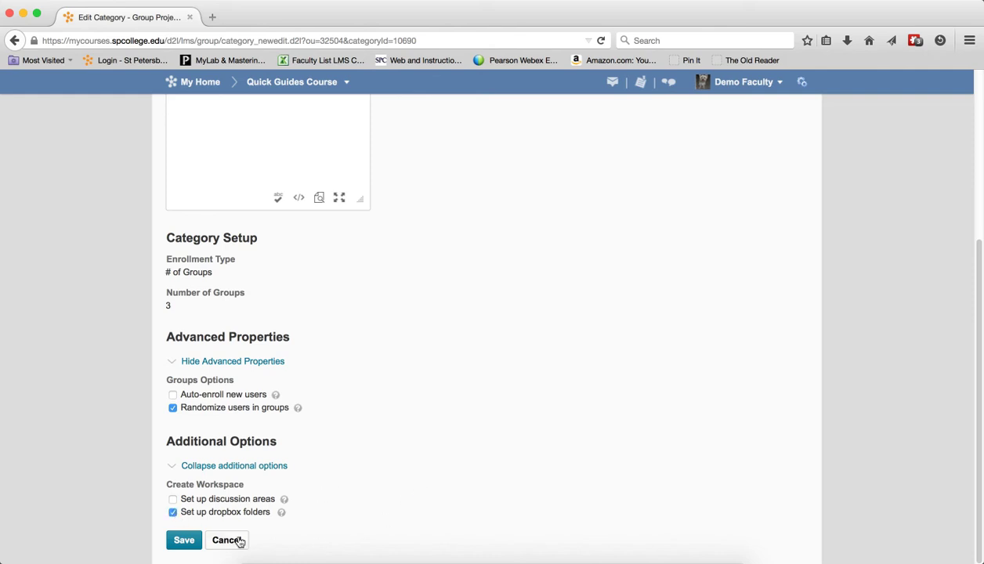
pyautogui.click(183, 540)
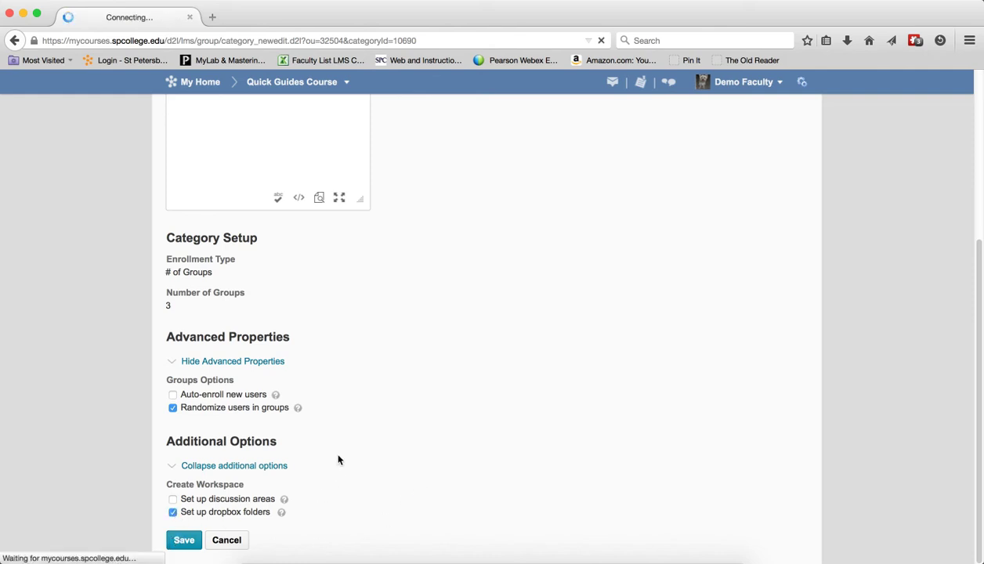
# Name the new dropbox folder 'Group 2 Project' and review the linkable grade items
pyautogui.click(183, 540)
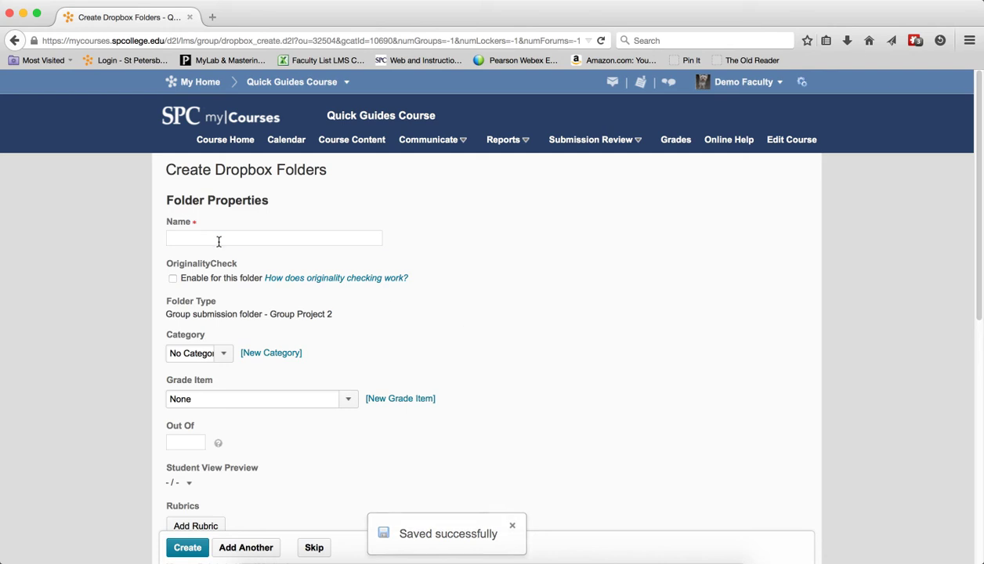
pyautogui.write('Grop')
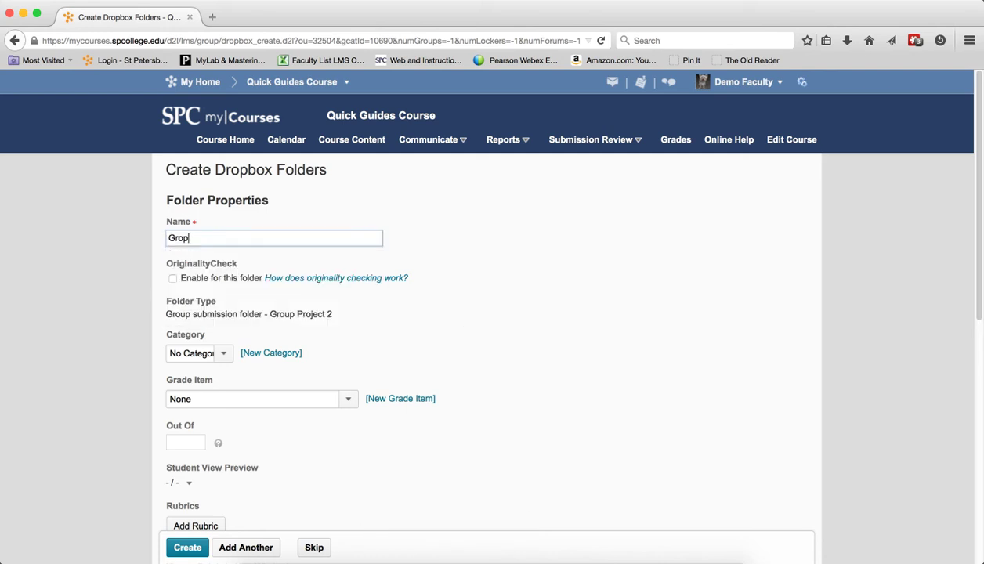
pyautogui.write('Group 2 Project')
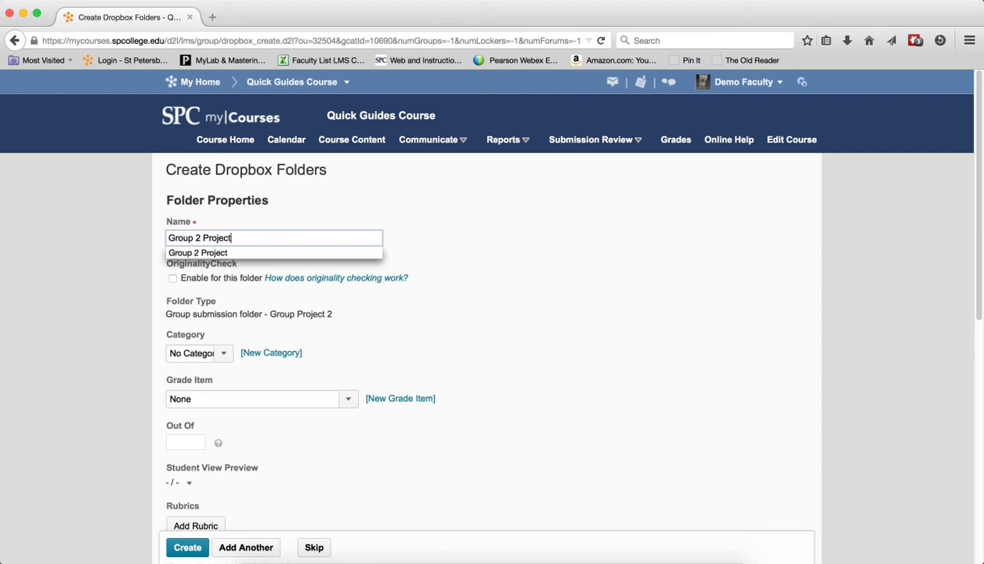
pyautogui.click(654, 280)
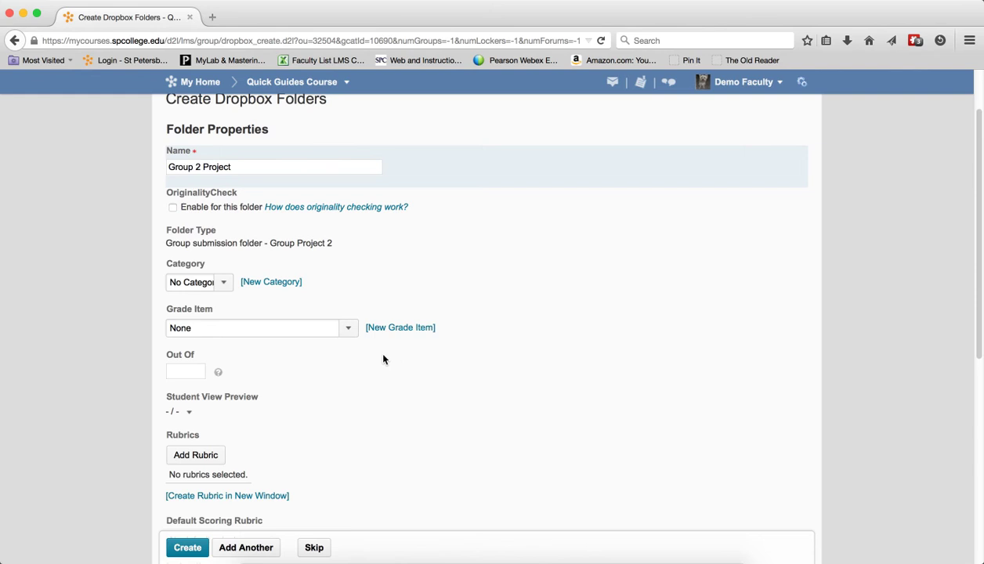
pyautogui.moveTo(391, 376)
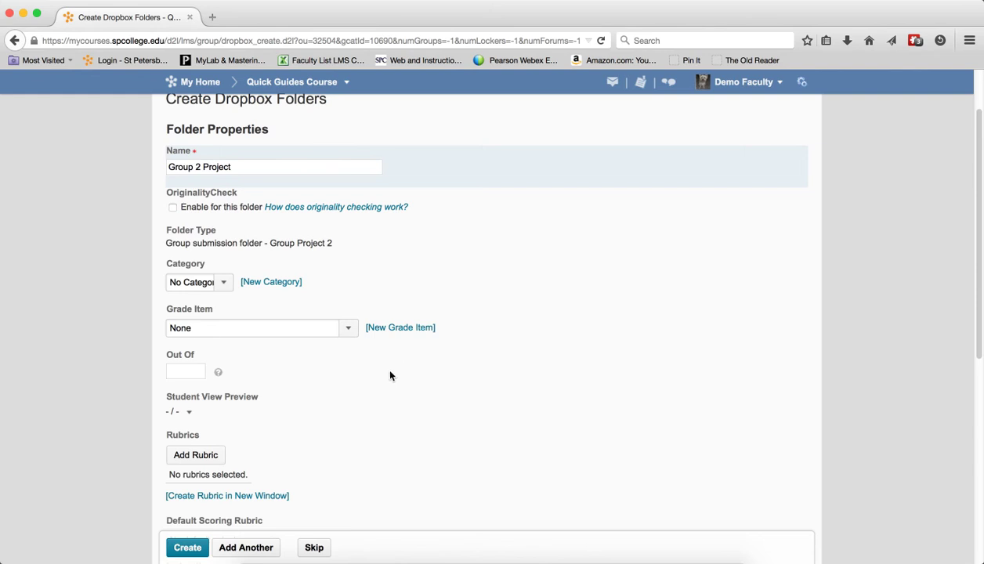
pyautogui.moveTo(380, 342)
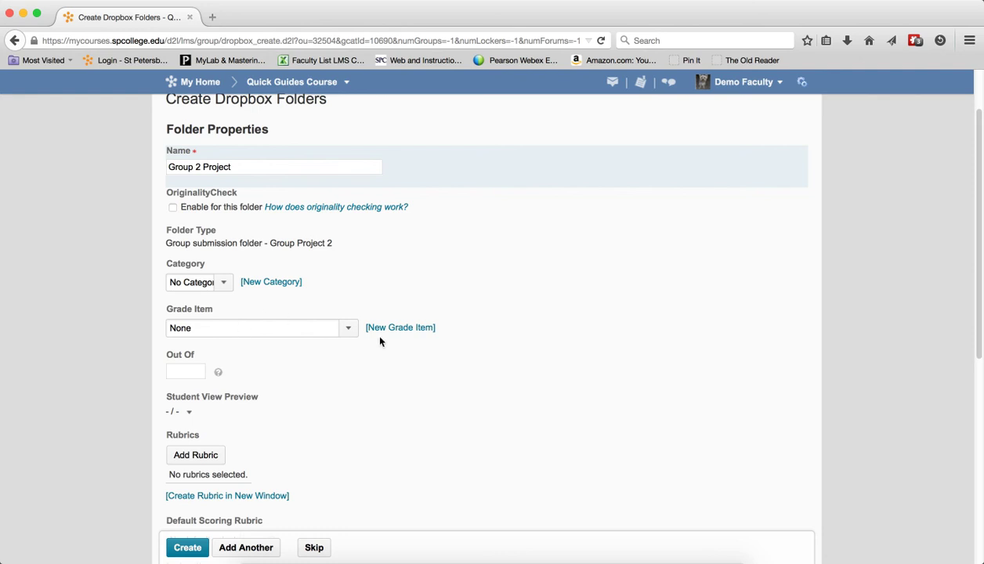
pyautogui.click(348, 327)
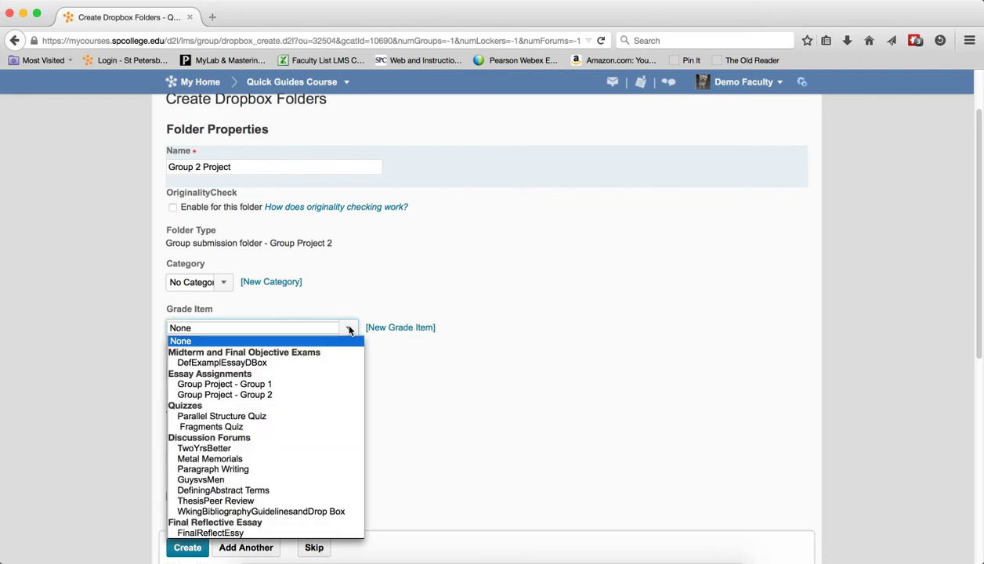
# Add a new grade item 'Group 2 Project' in Essay Assignments worth 50 points and save it
pyautogui.click(400, 327)
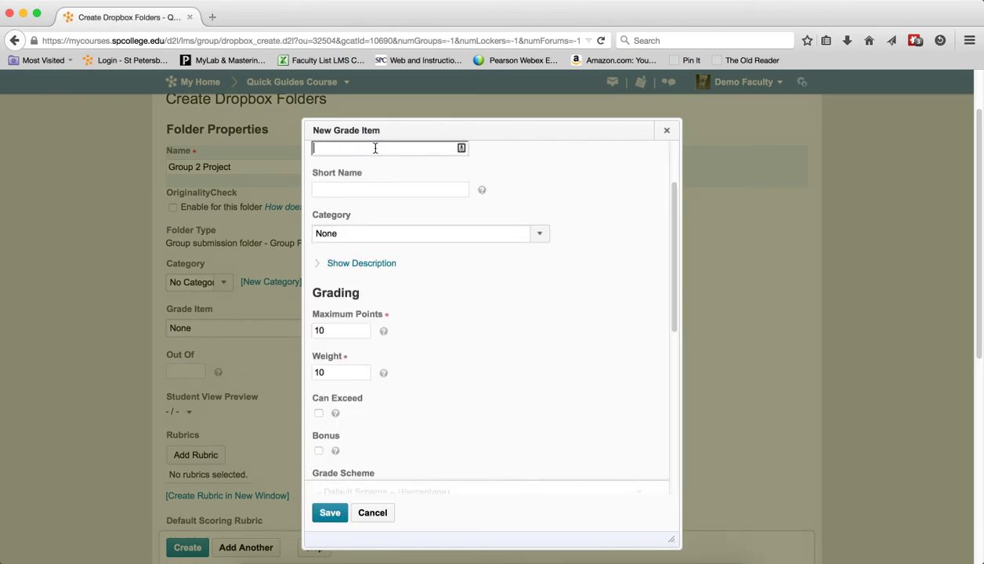
pyautogui.write('Gruo')
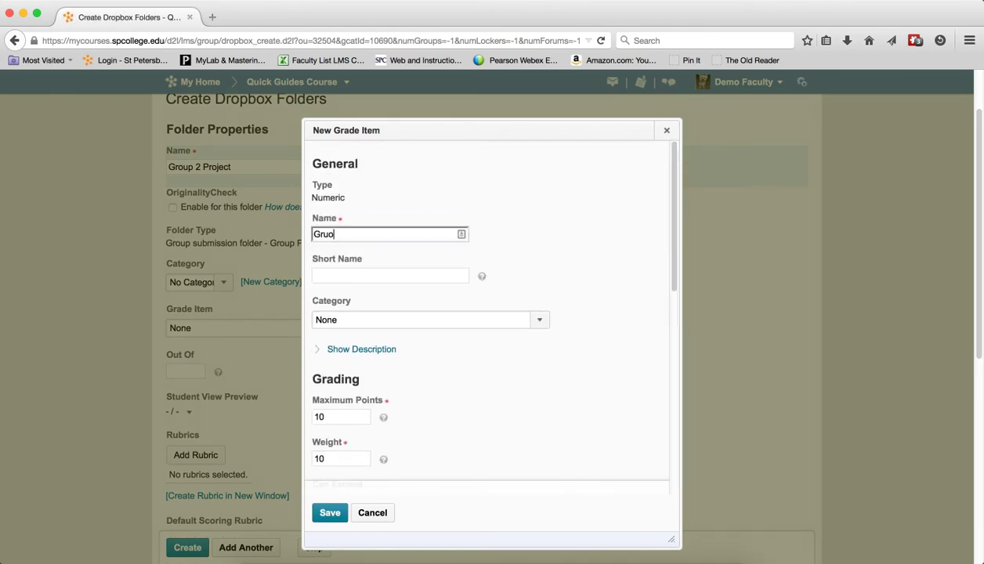
pyautogui.write('Groip')
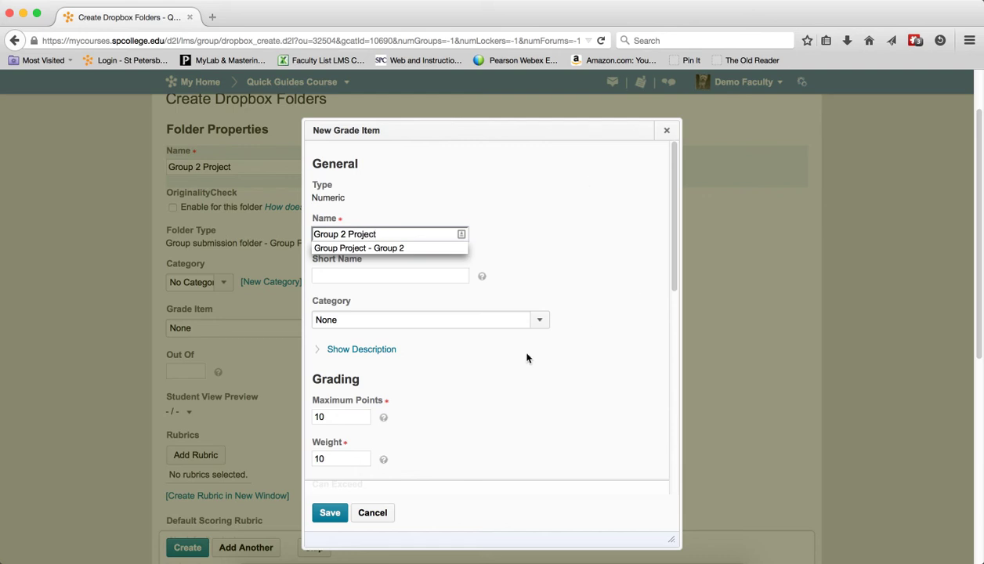
pyautogui.click(429, 320)
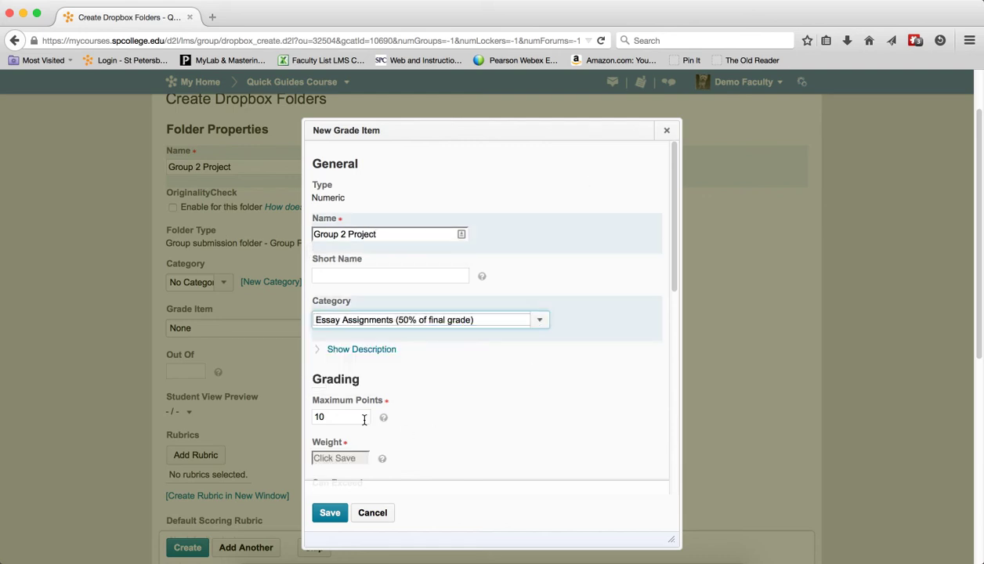
pyautogui.write('50')
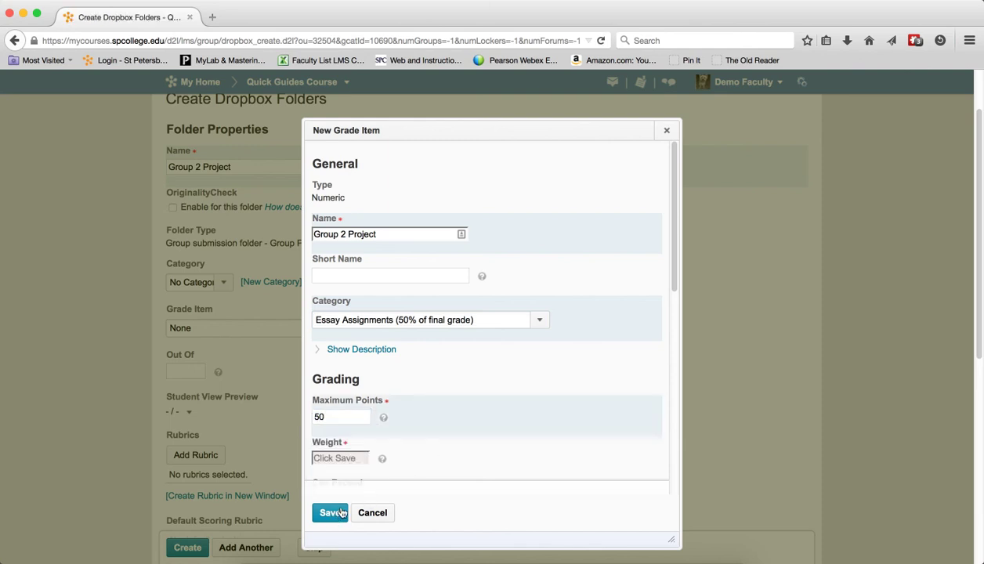
pyautogui.click(329, 513)
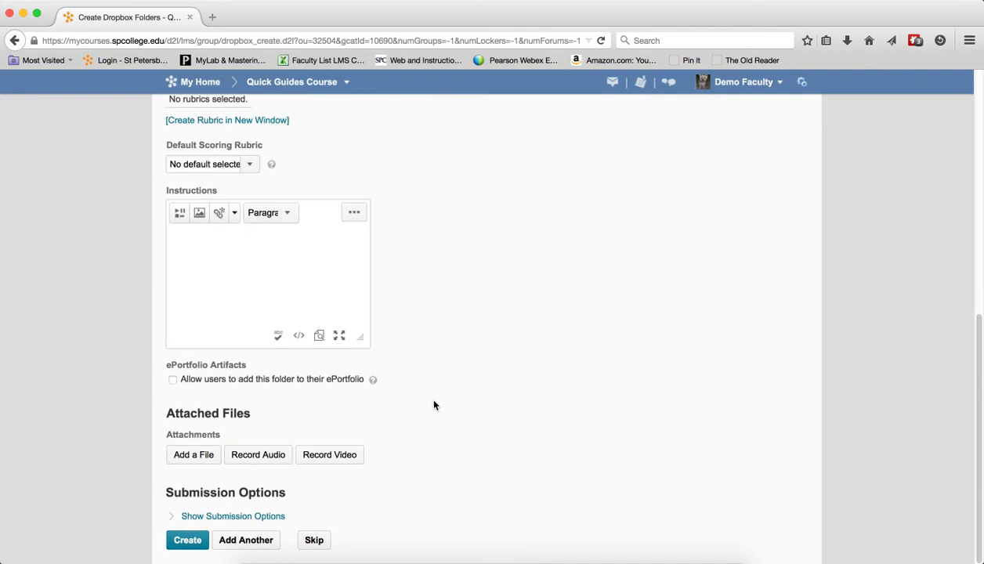
# Expand submission options, try single-file/single-submission, then restore unlimited files with all submissions kept
pyautogui.click(233, 516)
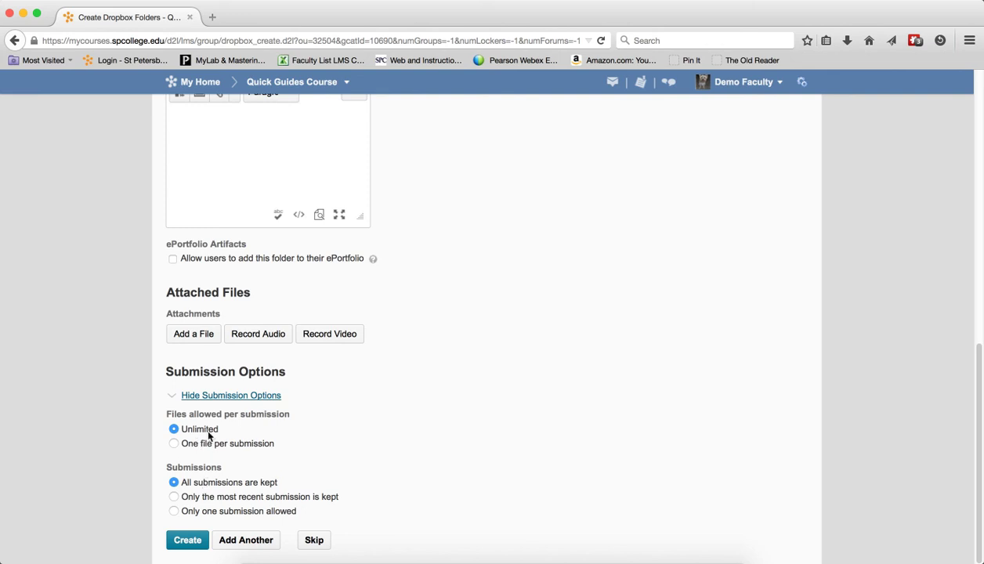
pyautogui.moveTo(210, 437)
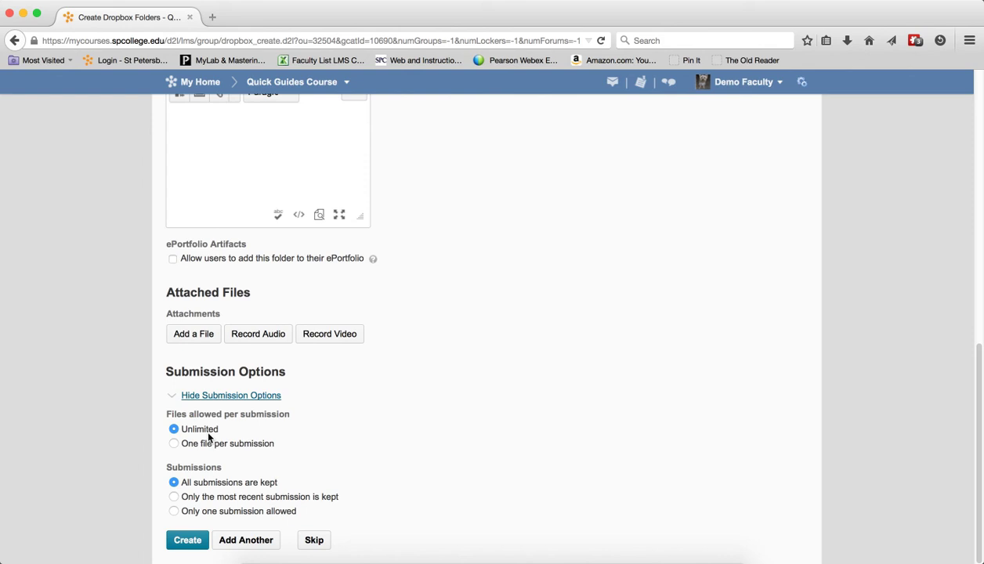
pyautogui.moveTo(219, 502)
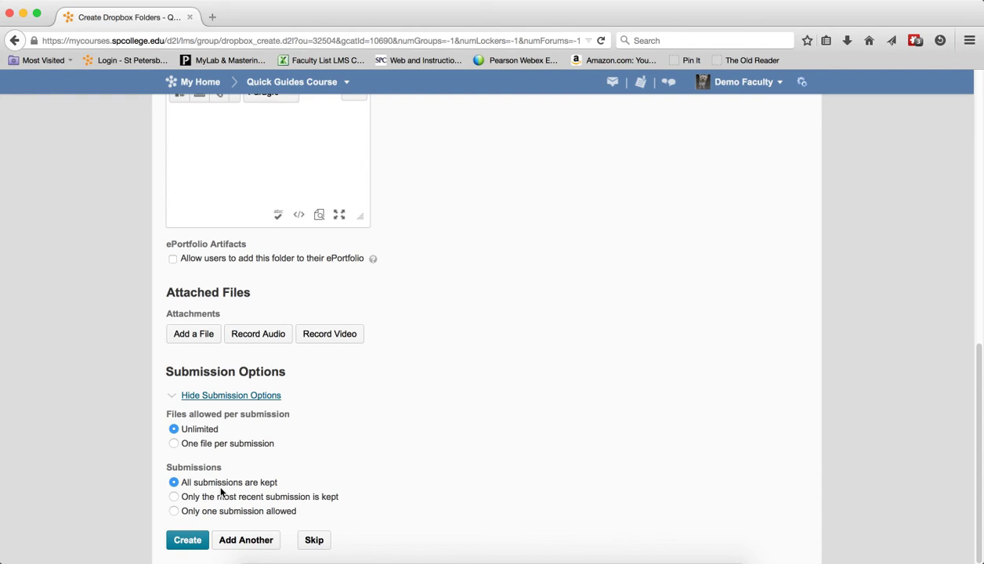
pyautogui.moveTo(181, 449)
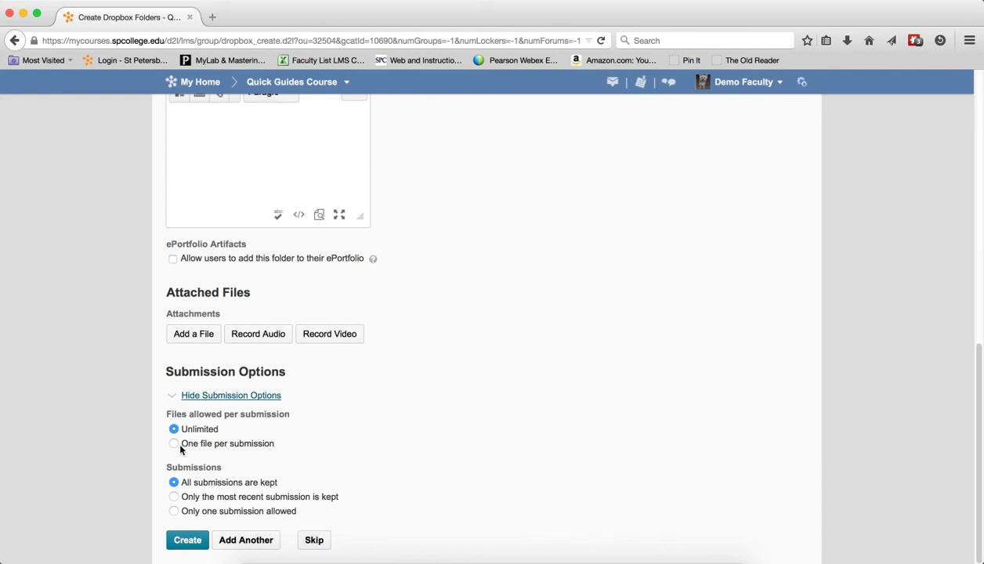
pyautogui.click(174, 443)
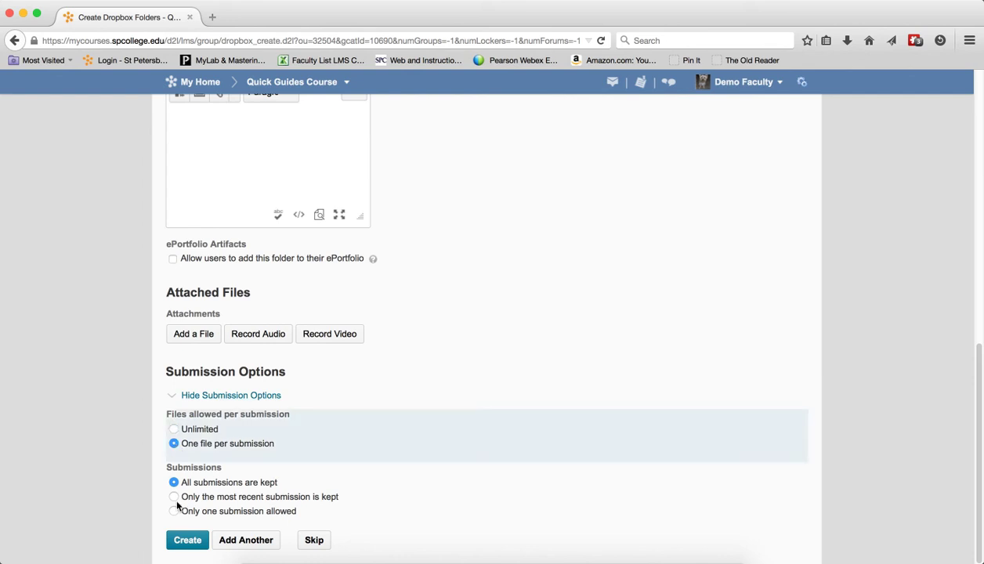
pyautogui.click(174, 511)
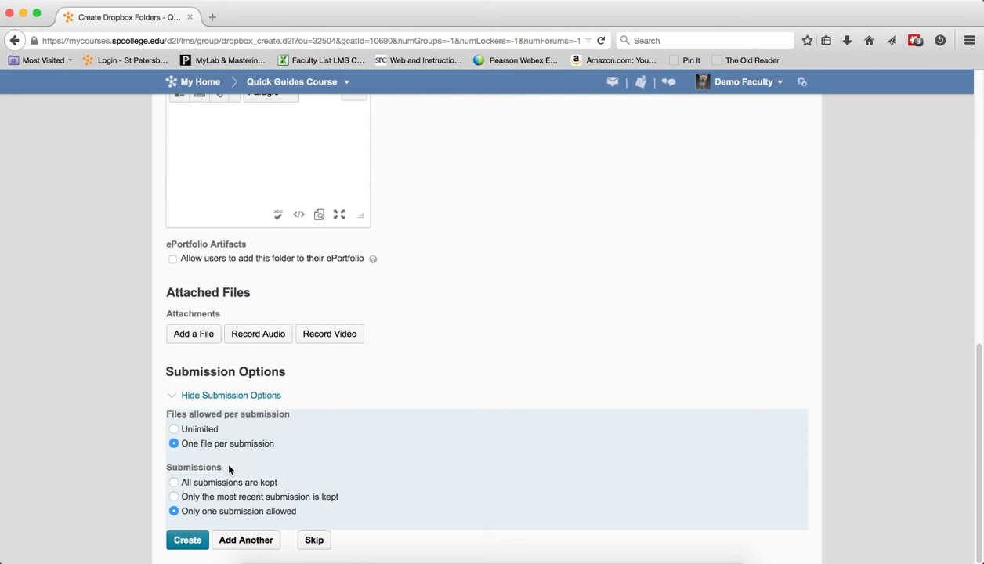
pyautogui.moveTo(230, 462)
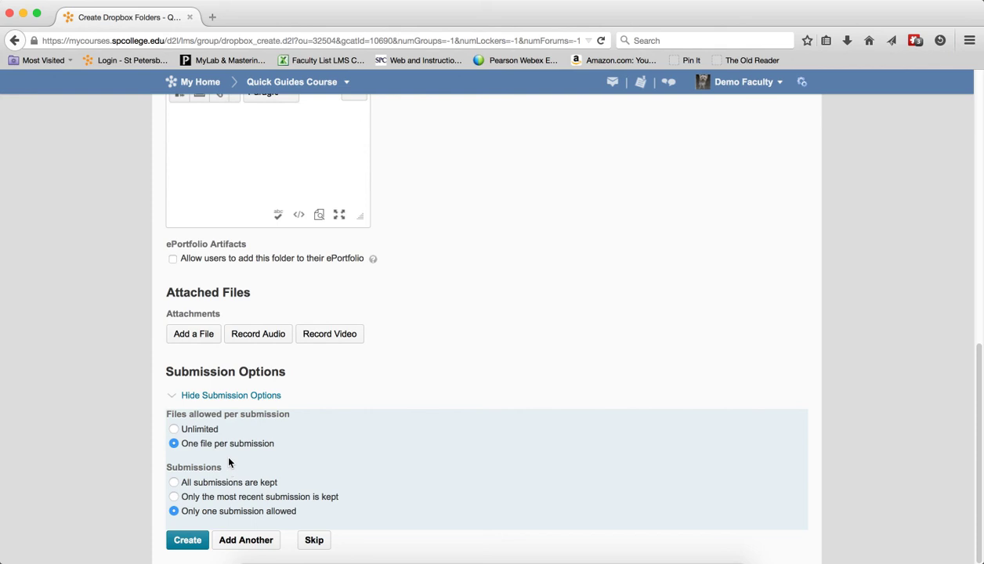
pyautogui.click(174, 429)
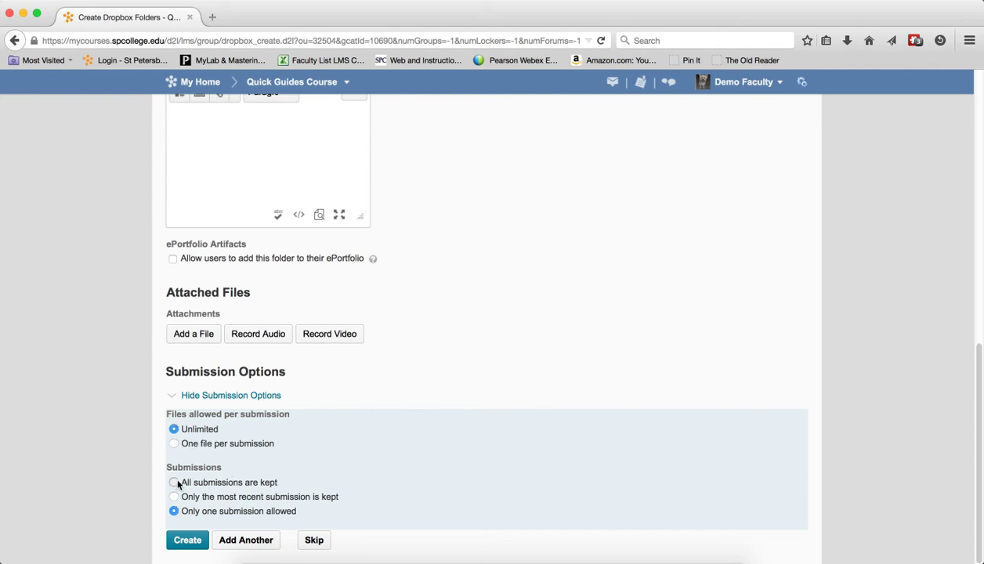
pyautogui.click(174, 482)
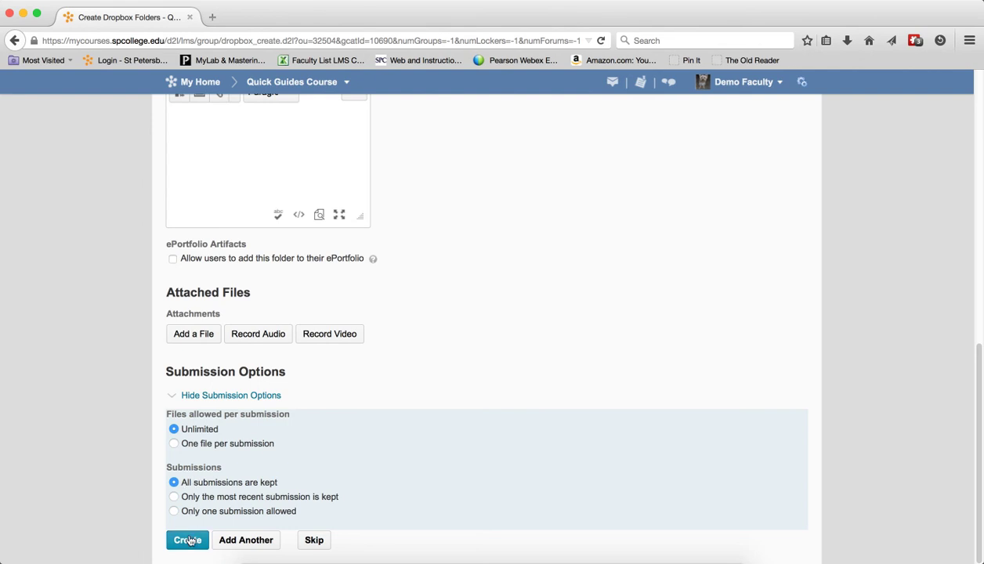
# Fill the required Out Of field with 50 and create the Group 2 Project folder
pyautogui.click(188, 540)
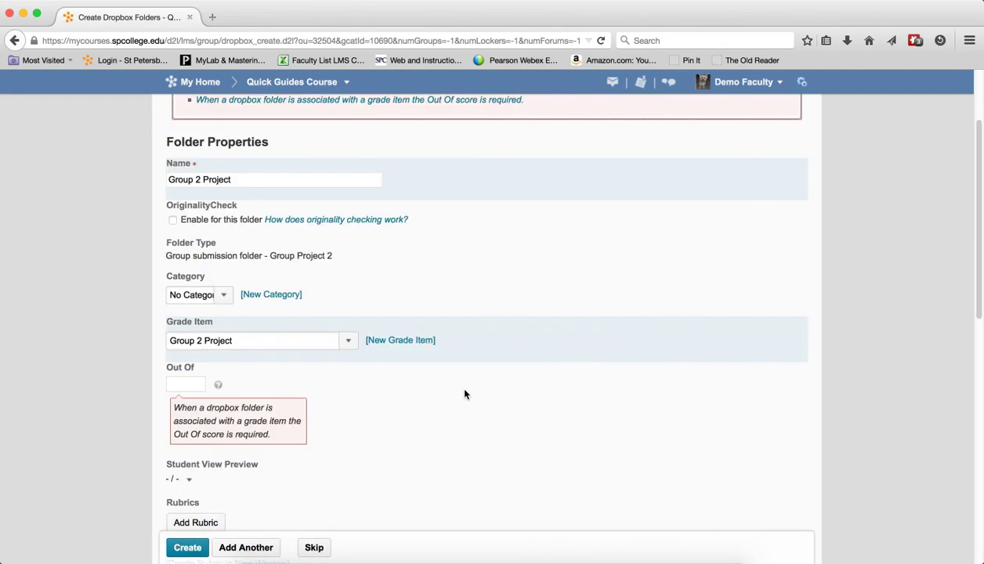
pyautogui.scroll(-3)
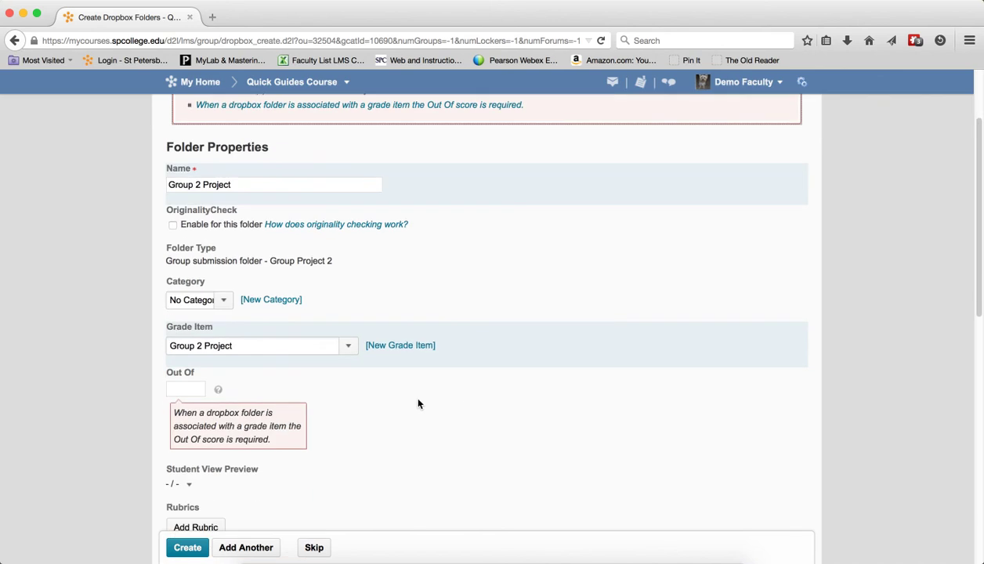
pyautogui.write('50')
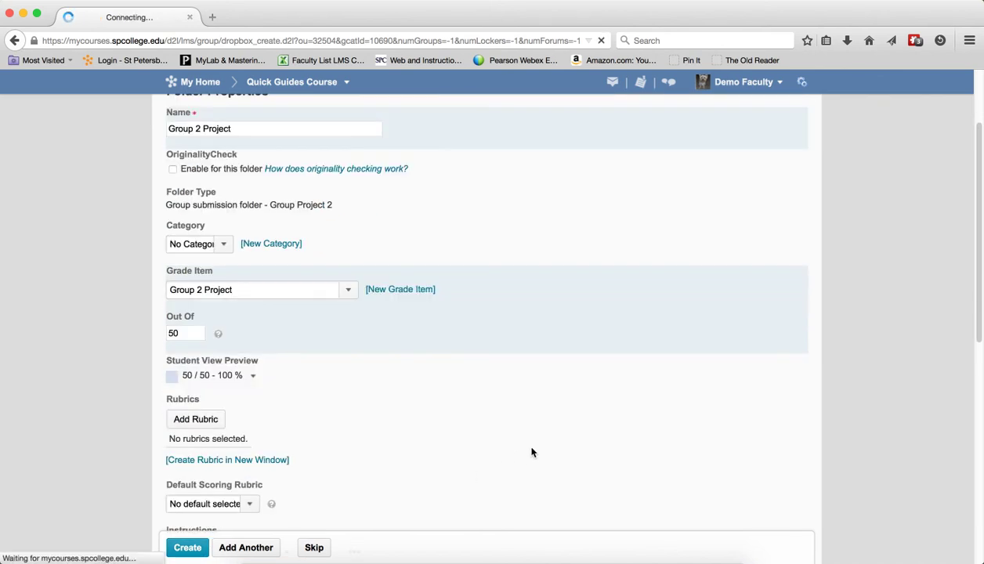
pyautogui.click(187, 547)
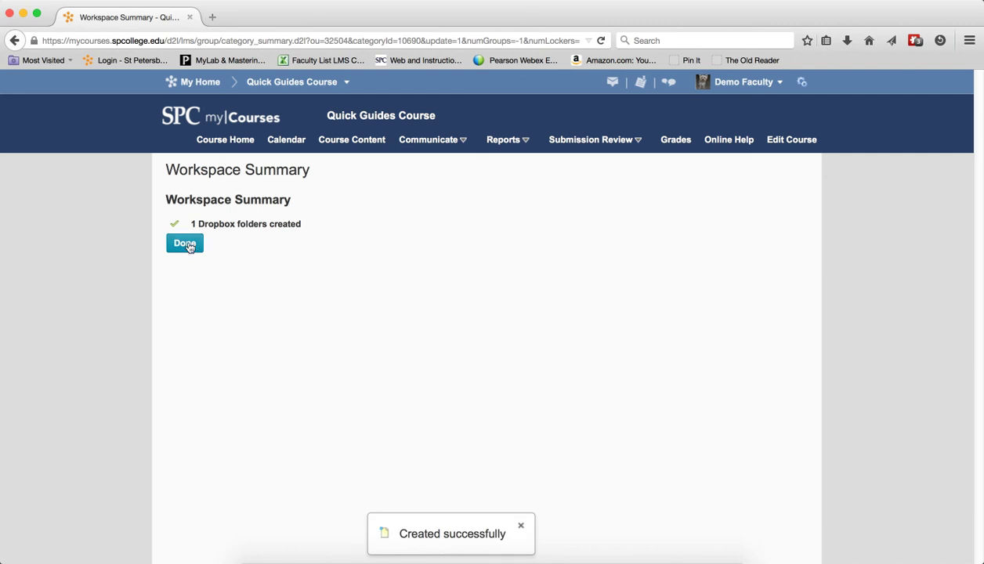
# Finish the Workspace Summary and cancel out of Edit Category back to Manage Groups
pyautogui.click(184, 244)
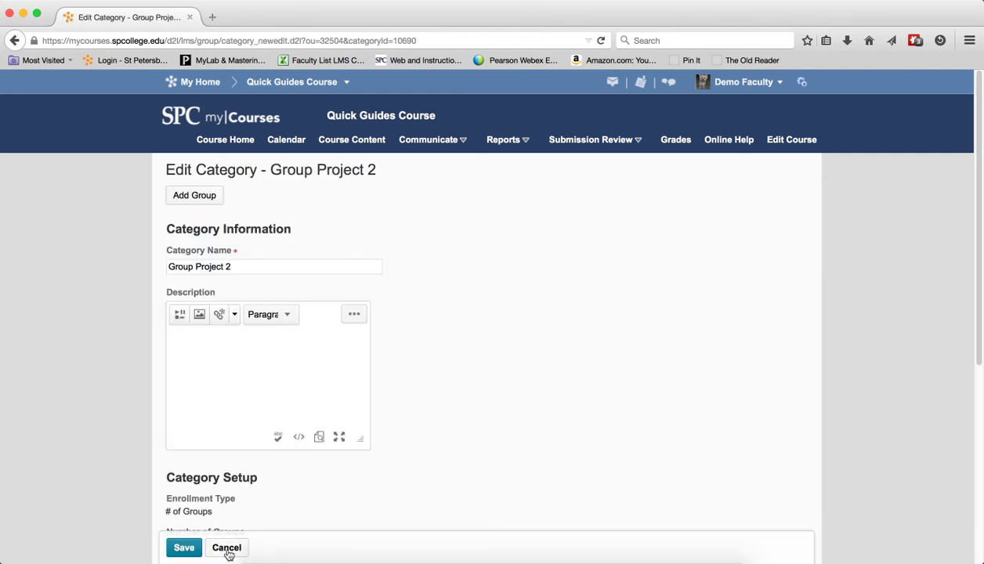
pyautogui.click(227, 547)
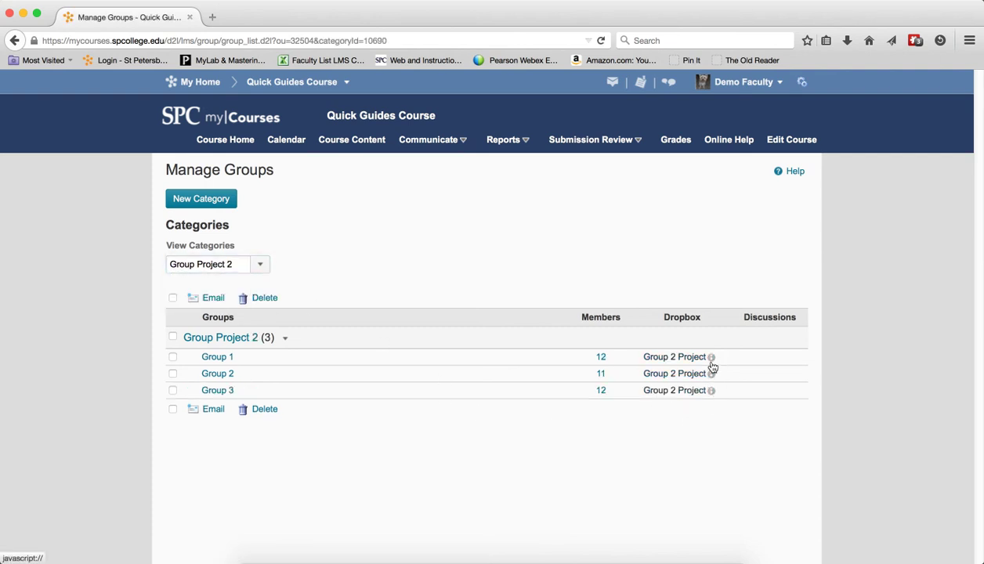
pyautogui.moveTo(712, 357)
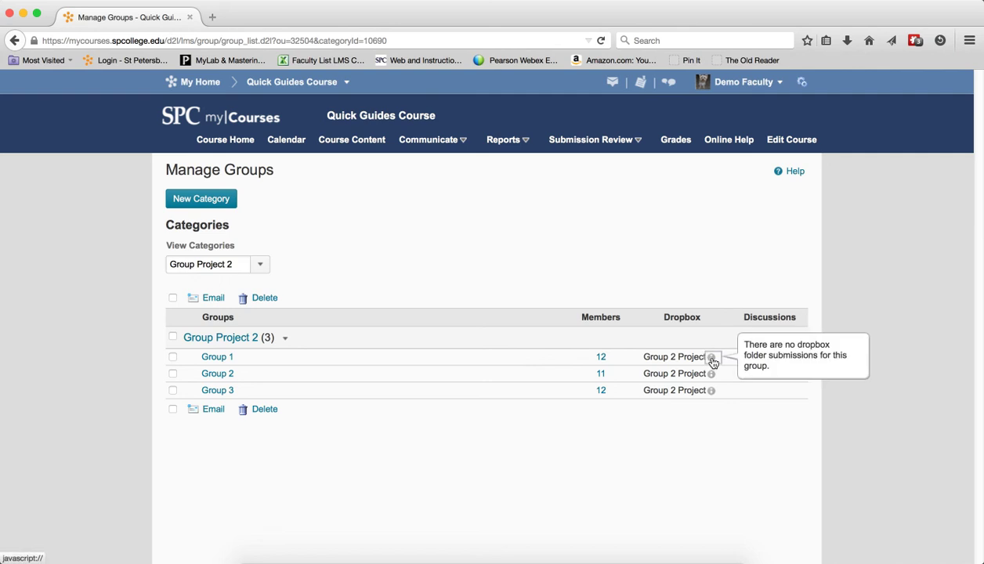
pyautogui.moveTo(712, 390)
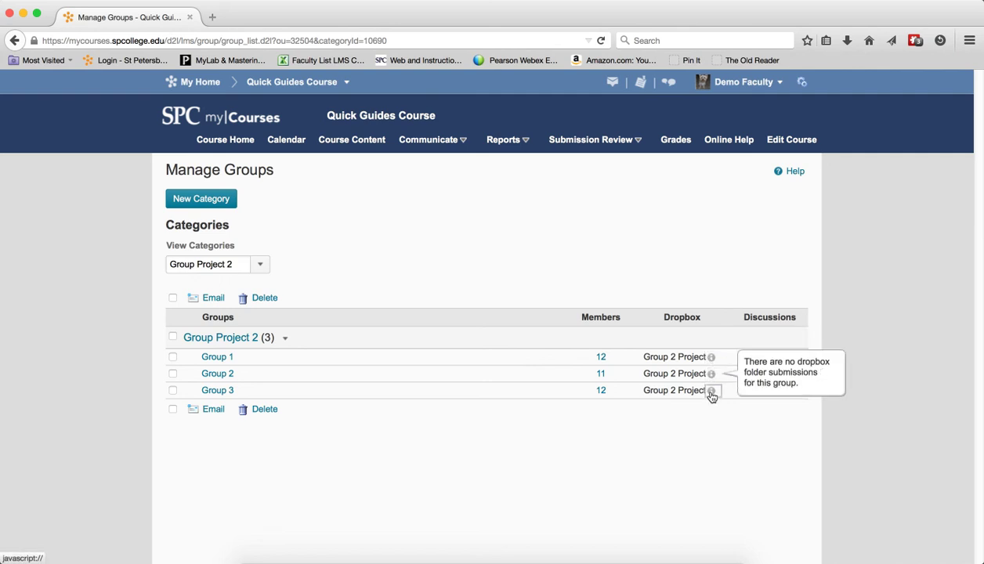
pyautogui.moveTo(675, 374)
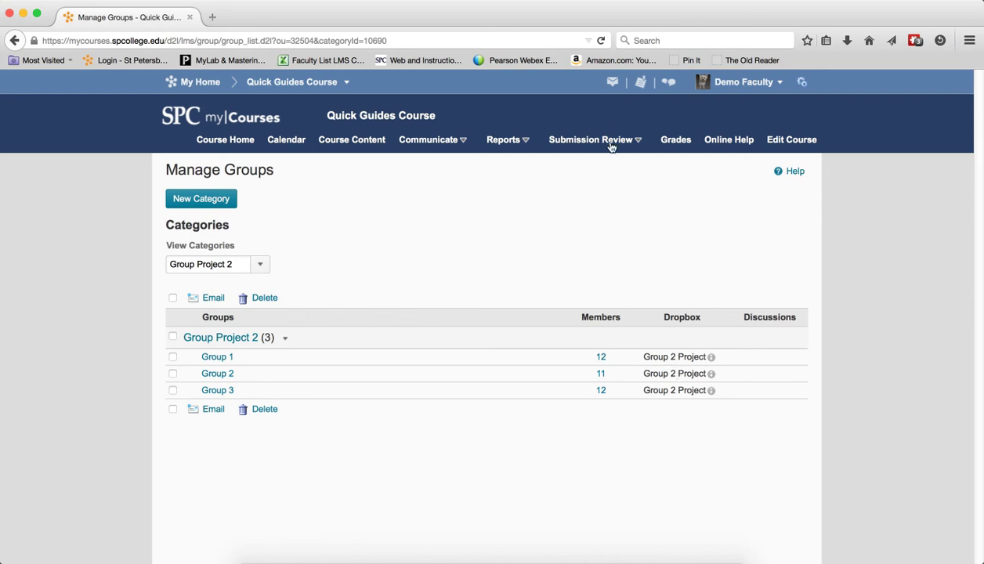
# Go to Submission Review > Dropboxes and scroll to the Group 2 Project folder
pyautogui.click(591, 139)
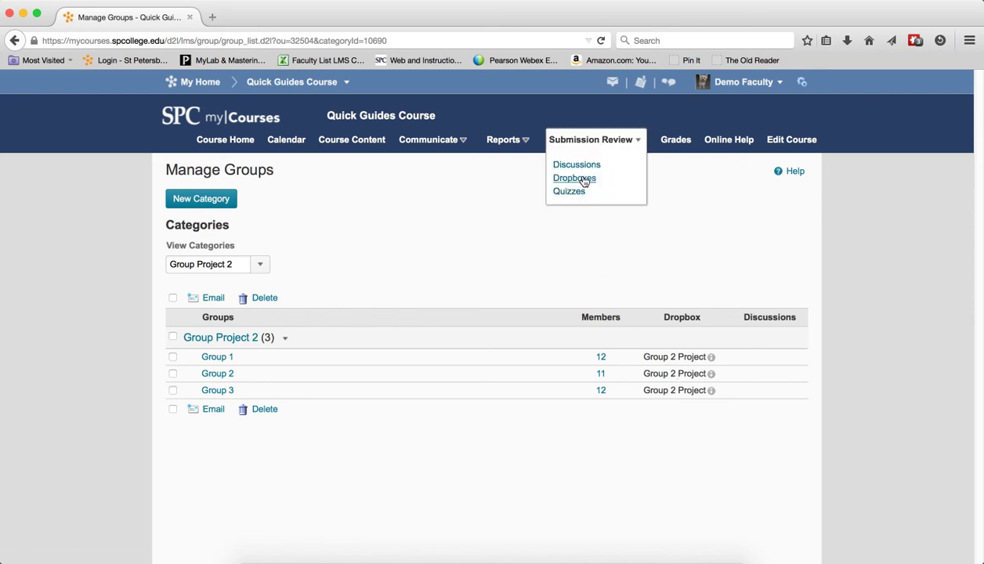
pyautogui.click(575, 178)
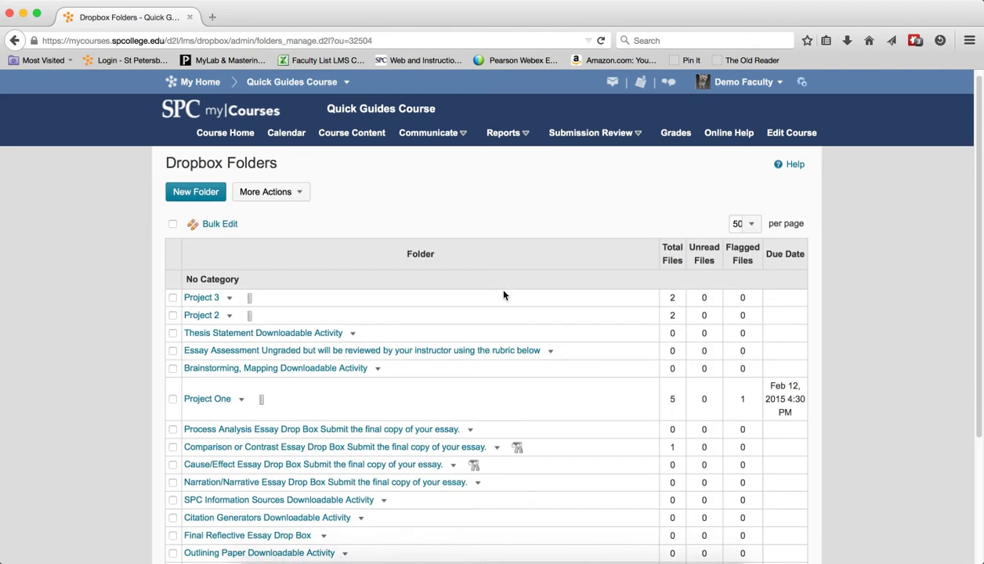
pyautogui.scroll(-3)
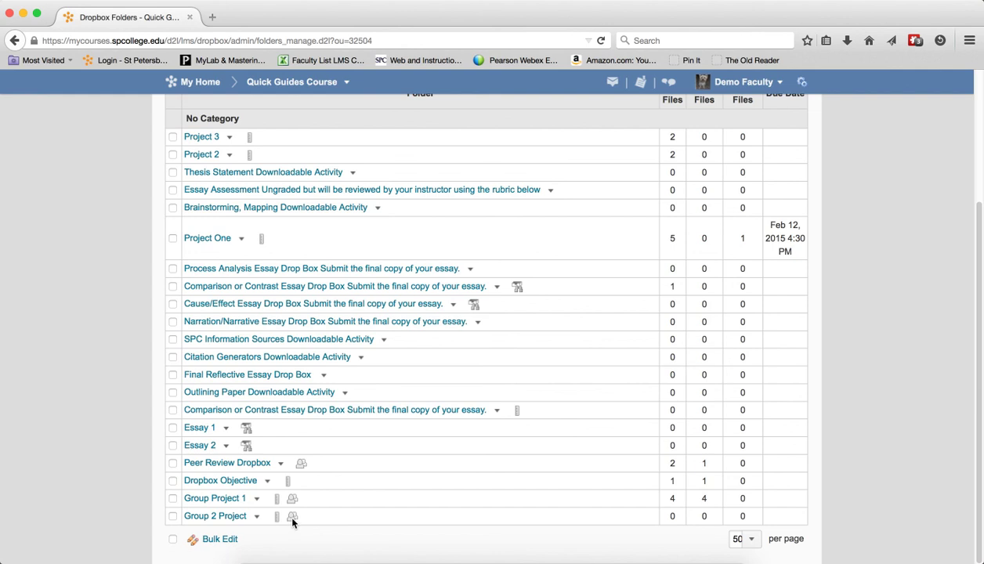
pyautogui.moveTo(293, 517)
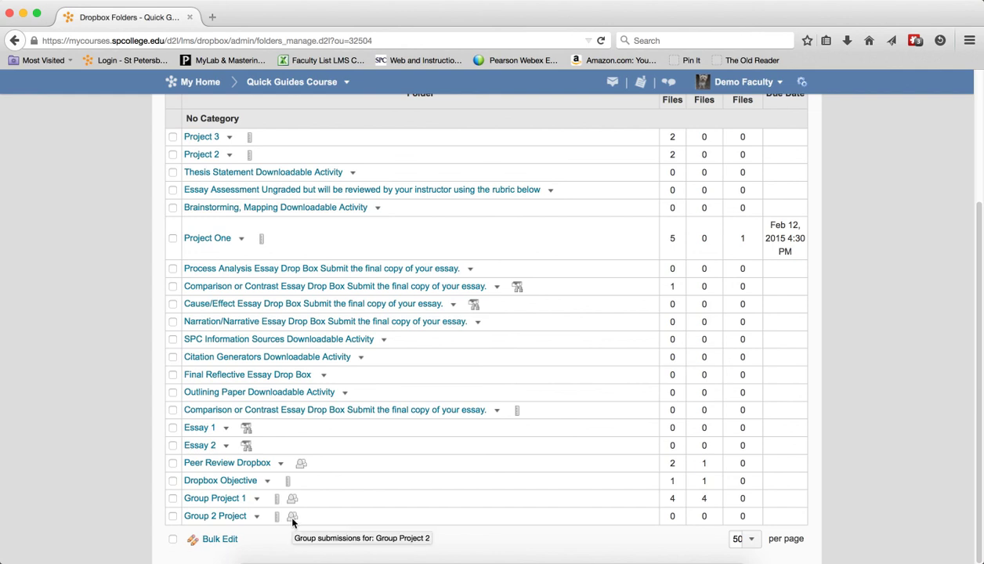
pyautogui.moveTo(238, 524)
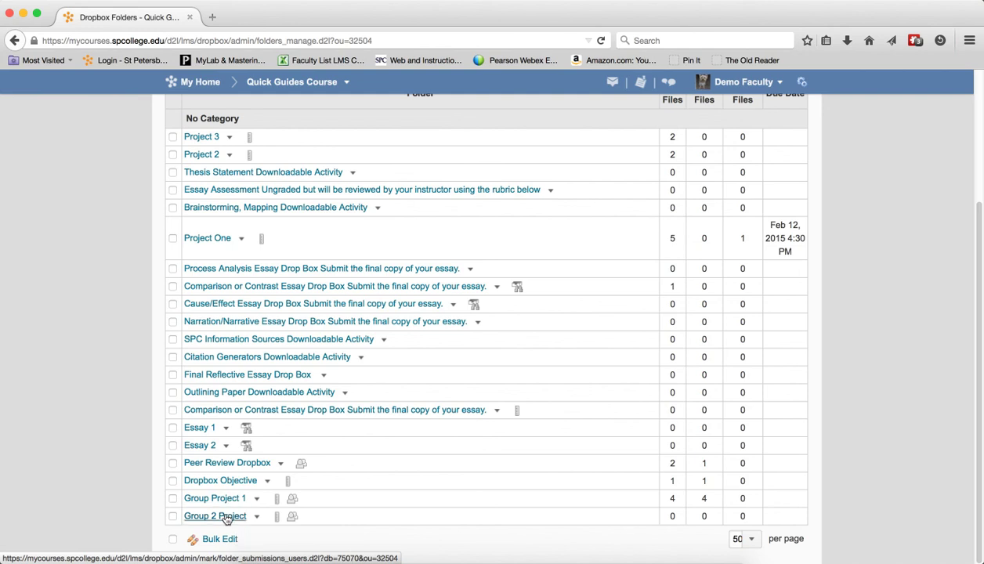
pyautogui.moveTo(626, 529)
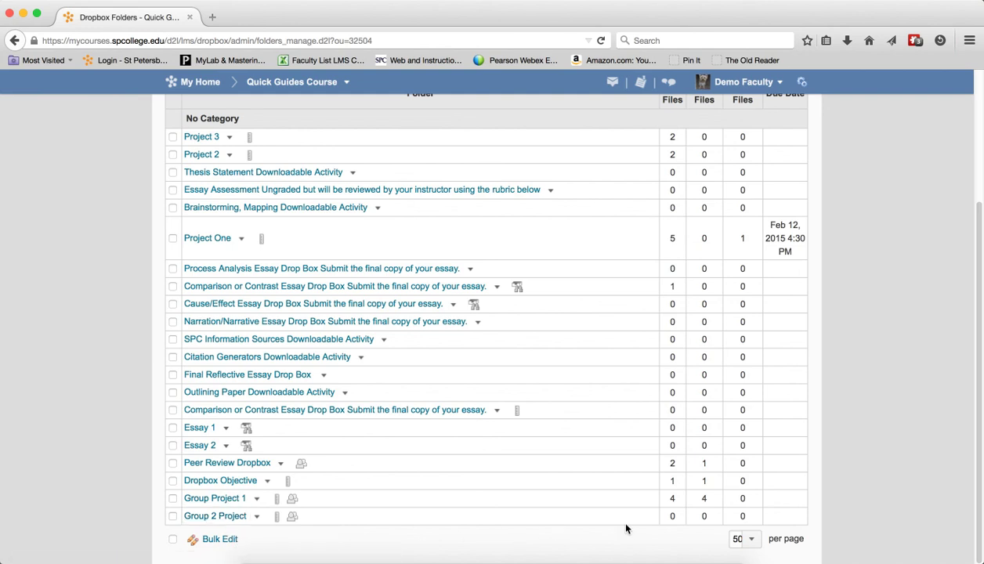
pyautogui.moveTo(666, 529)
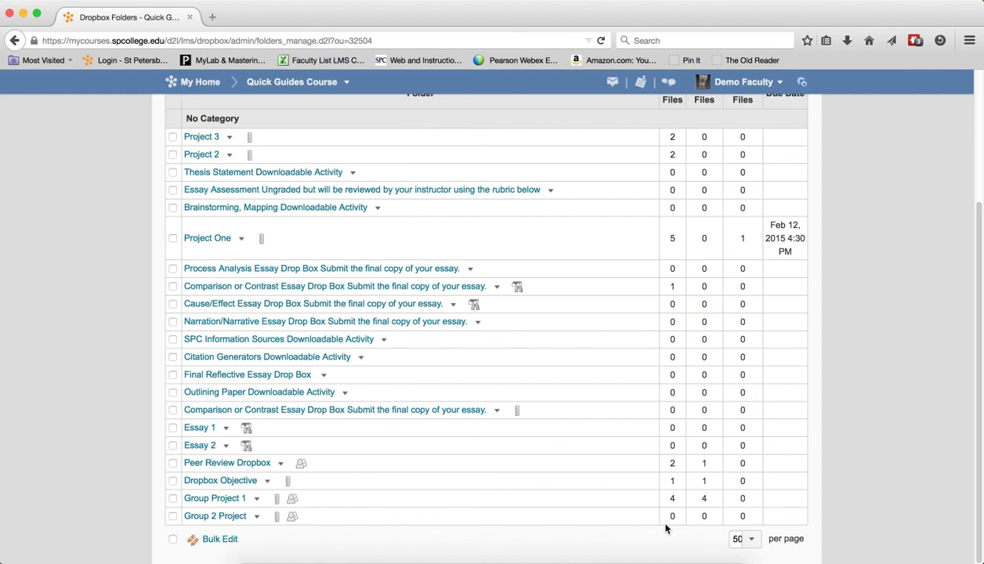